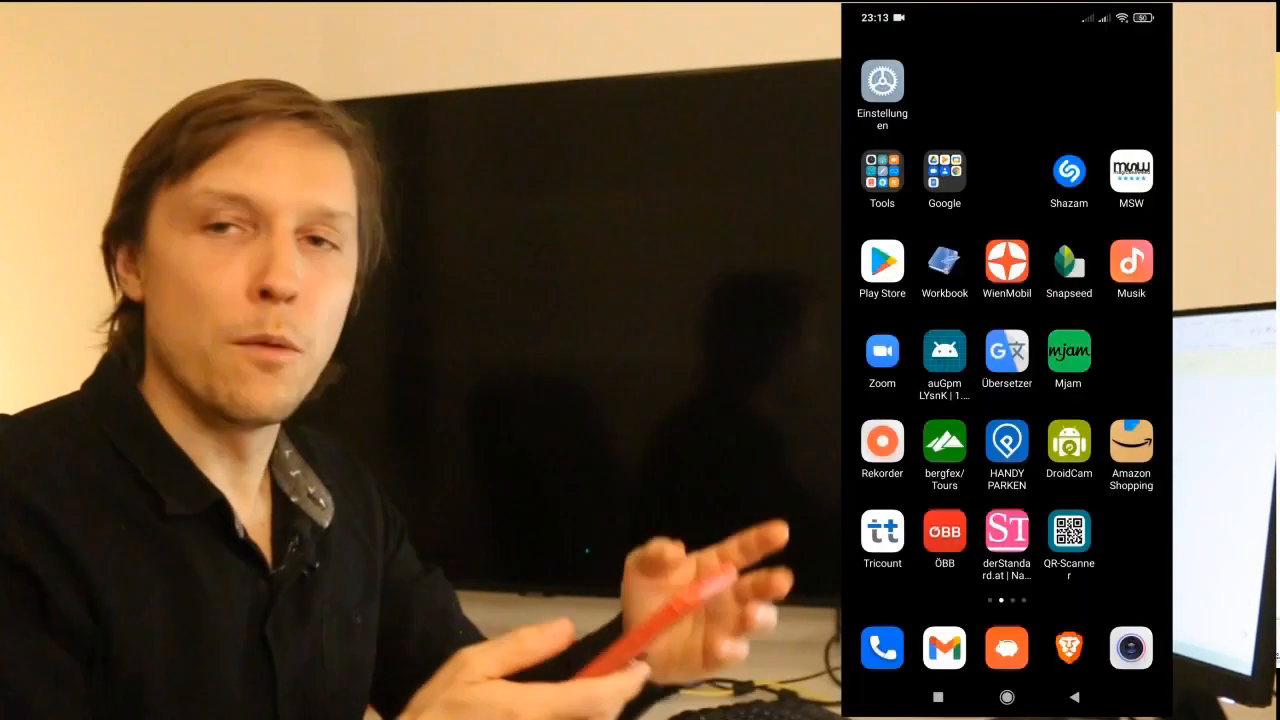
- Search Play Store for "enjin" and reach the Enjin: Bitcoin, Ethereum, NFT Crypto Wallet page
{"action": "left_click", "coordinate": [880, 260]}
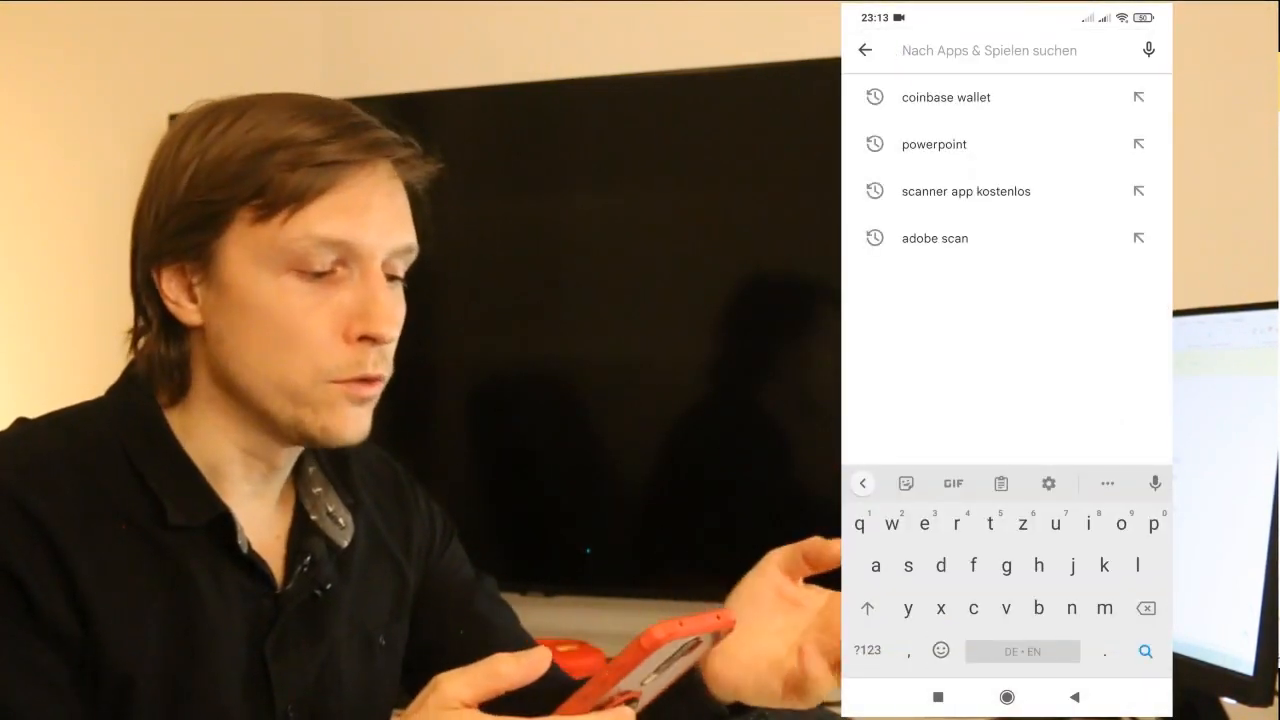
{"action": "type", "text": "enjin"}
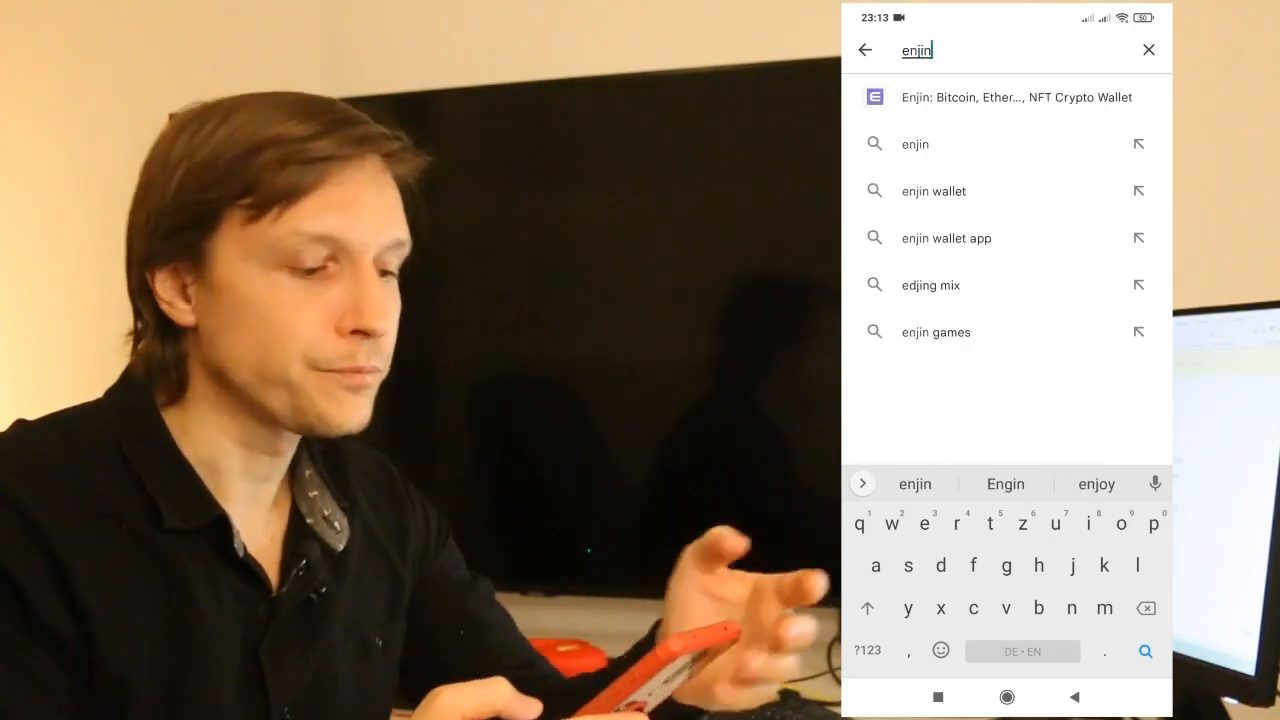
{"action": "left_click", "coordinate": [1008, 96]}
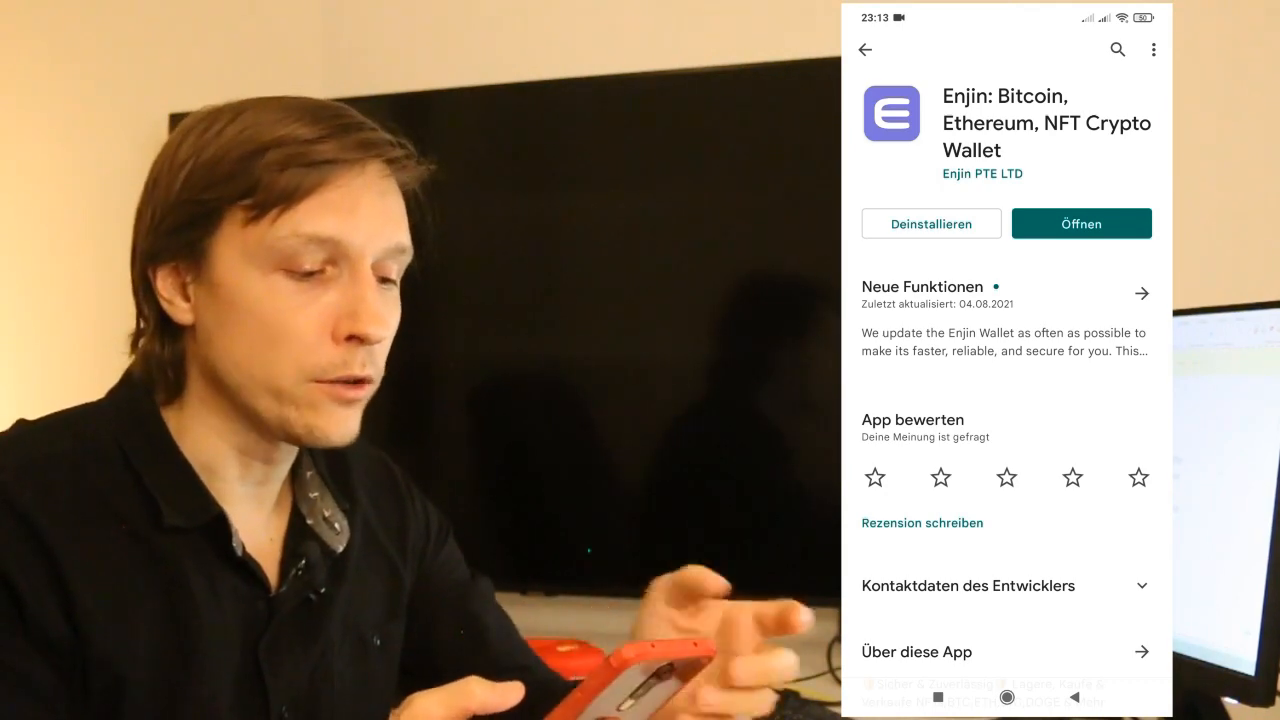
- Launch Enjin Wallet via Öffnen and show its side menu with Wallets and Assets
{"action": "left_click", "coordinate": [1080, 224]}
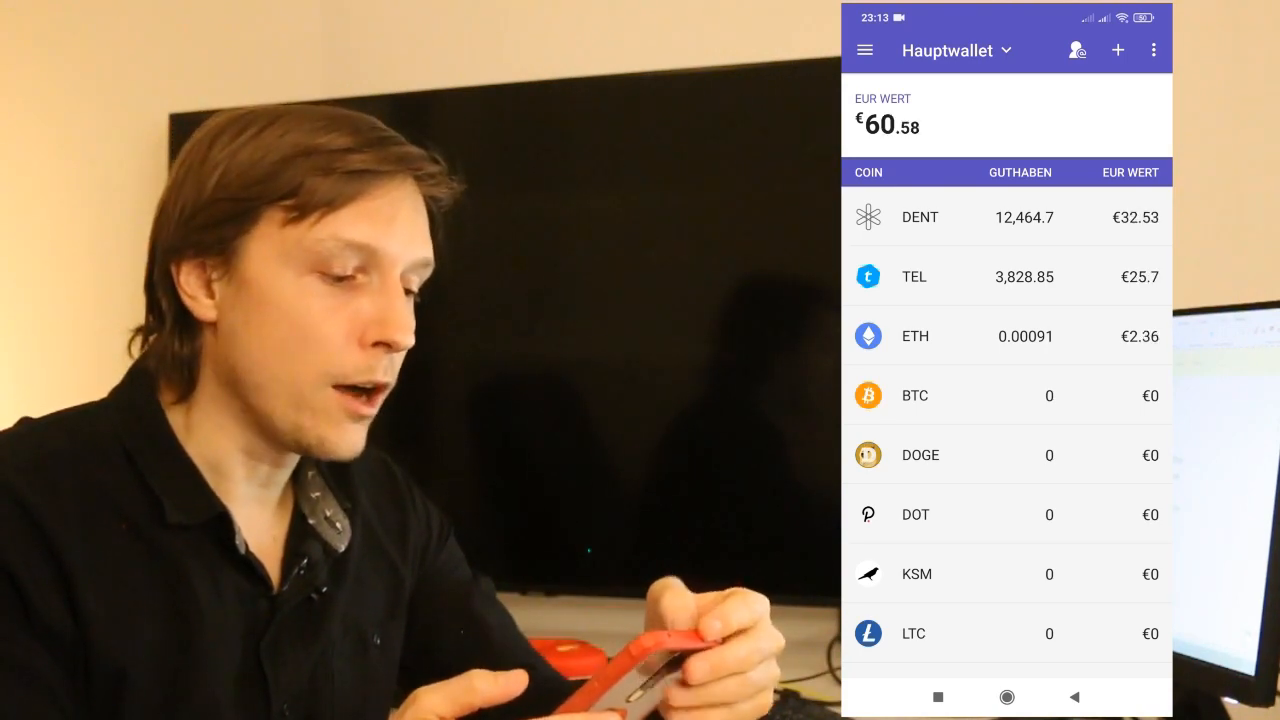
{"action": "left_click", "coordinate": [864, 50]}
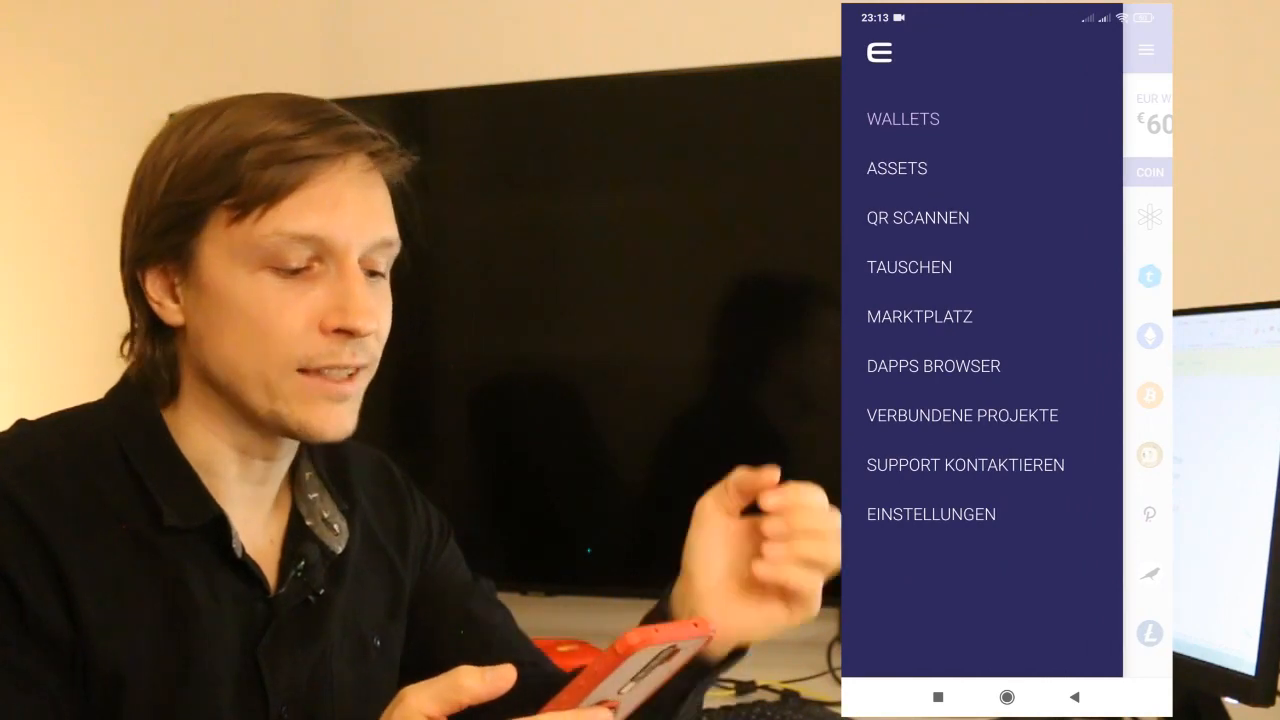